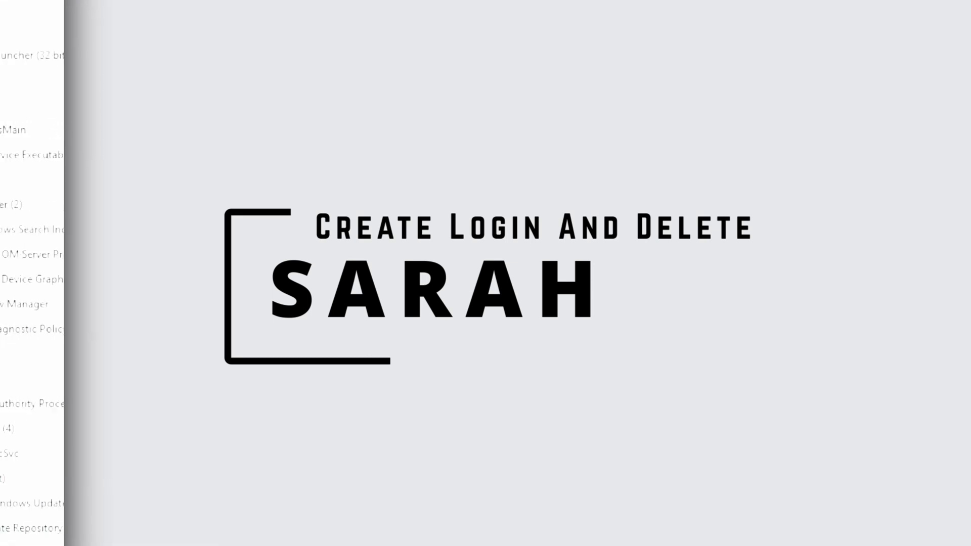
Launch Task Manager from the taskbar and scroll through the running processes list
click(330, 531)
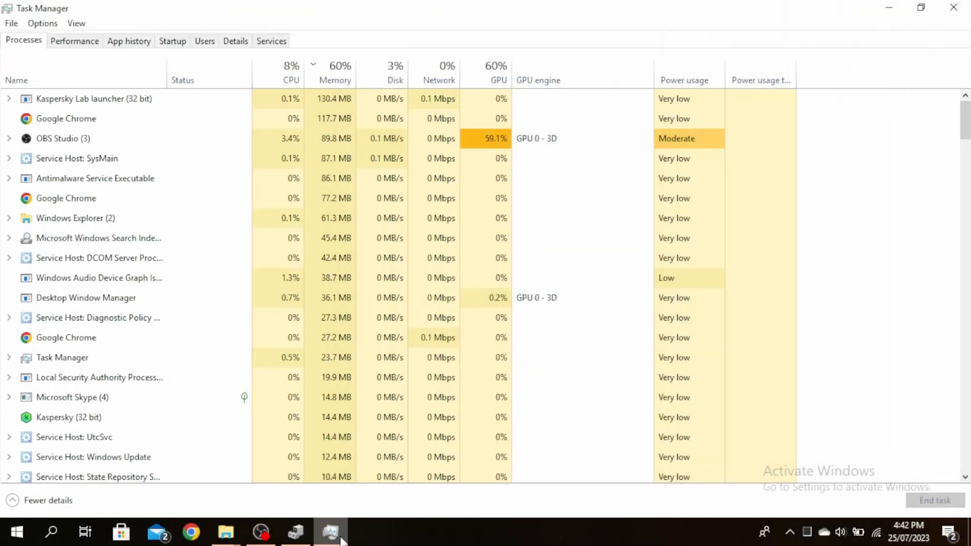
mouse_move(366, 539)
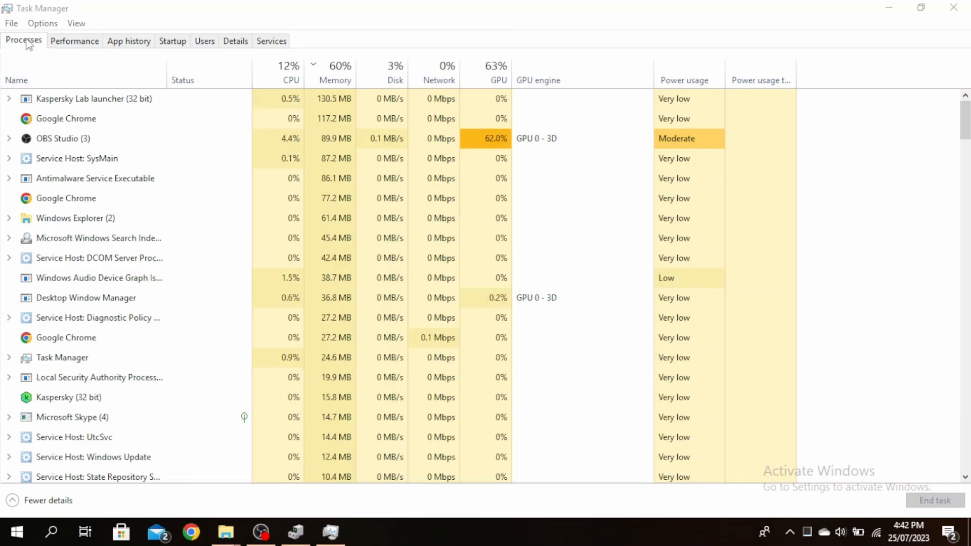
scroll(down, 3)
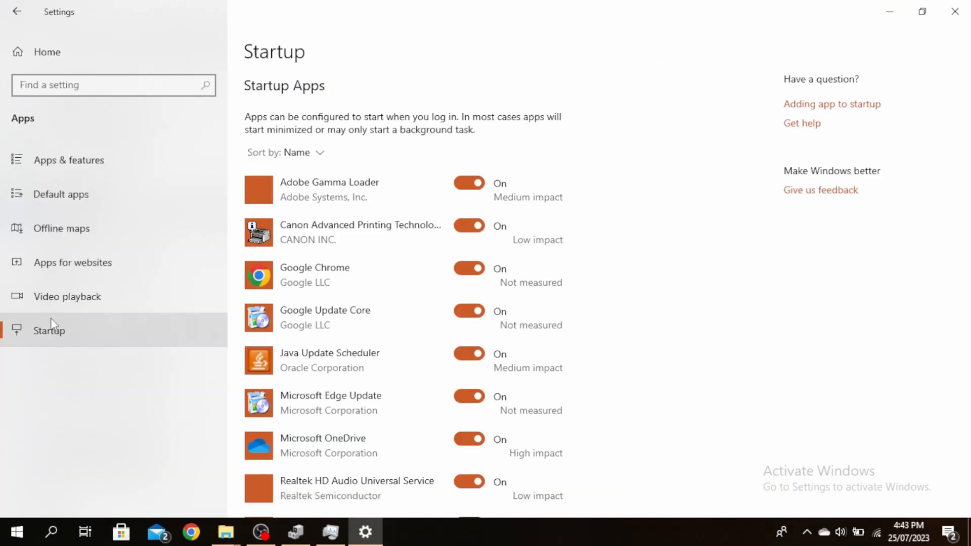
Switch off Microsoft OneDrive and Microsoft Edge Update in the Startup apps list
scroll(down, 3)
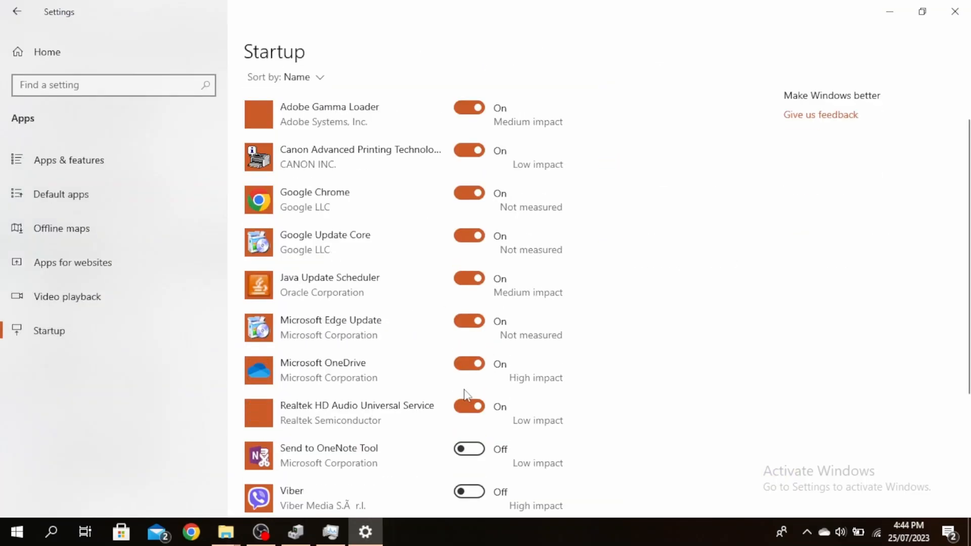
click(468, 363)
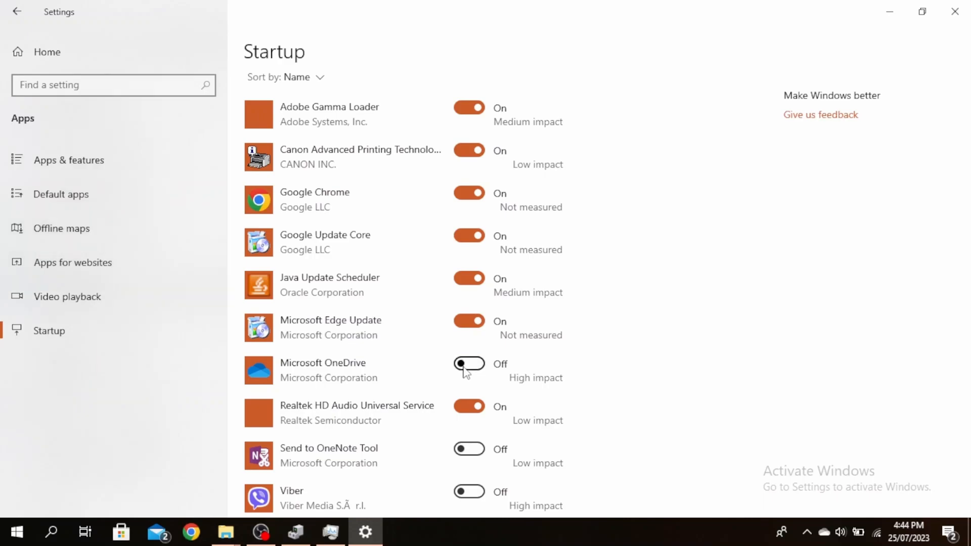
click(468, 320)
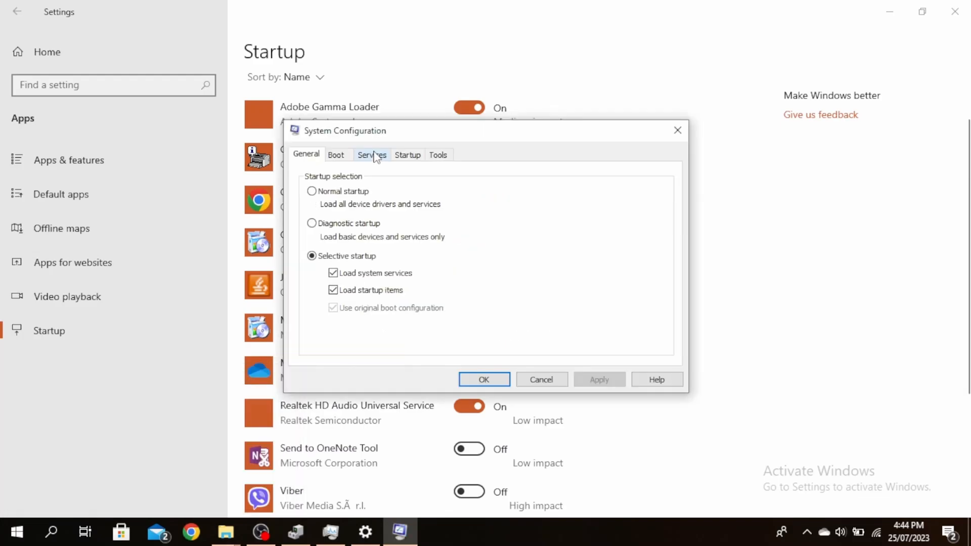
On the Services tab, tick Hide all Microsoft services and confirm with OK
click(371, 154)
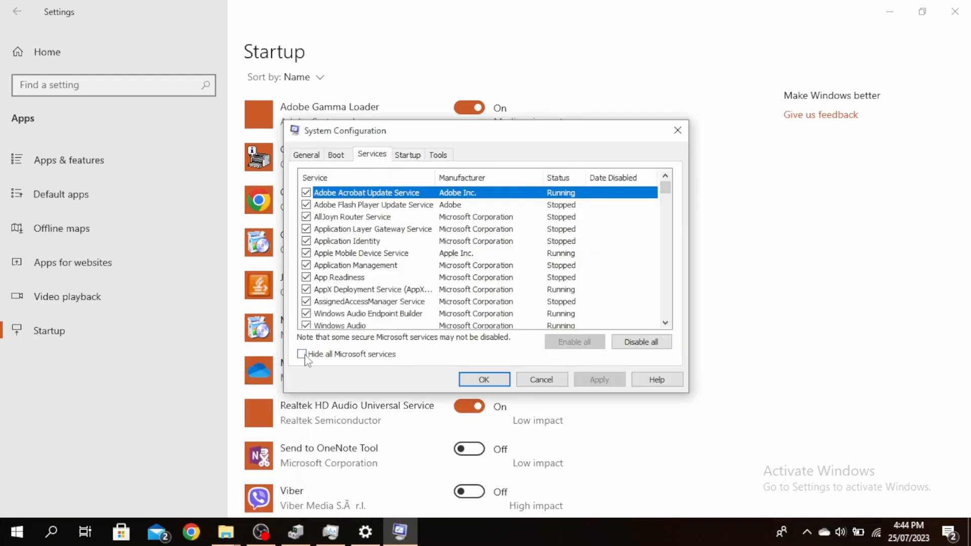
click(301, 354)
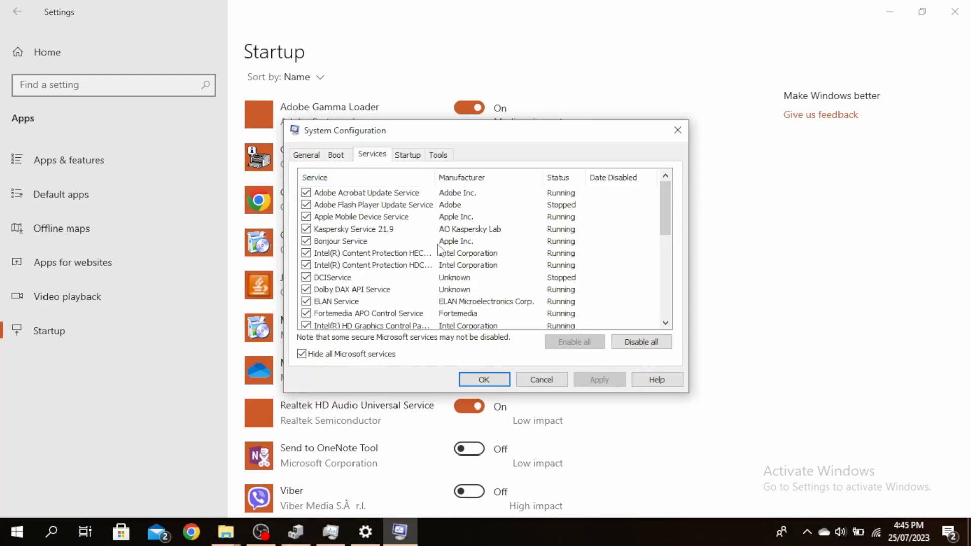
mouse_move(641, 342)
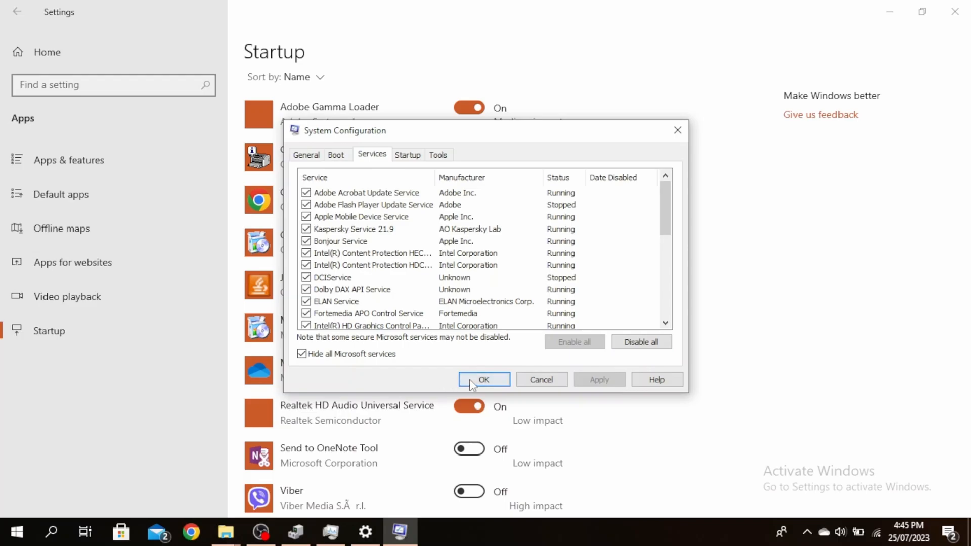
click(483, 379)
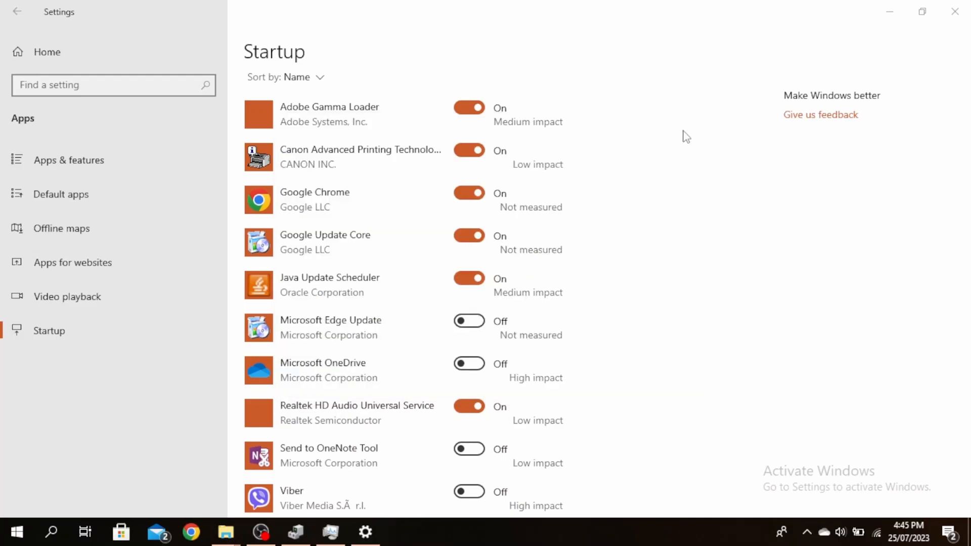